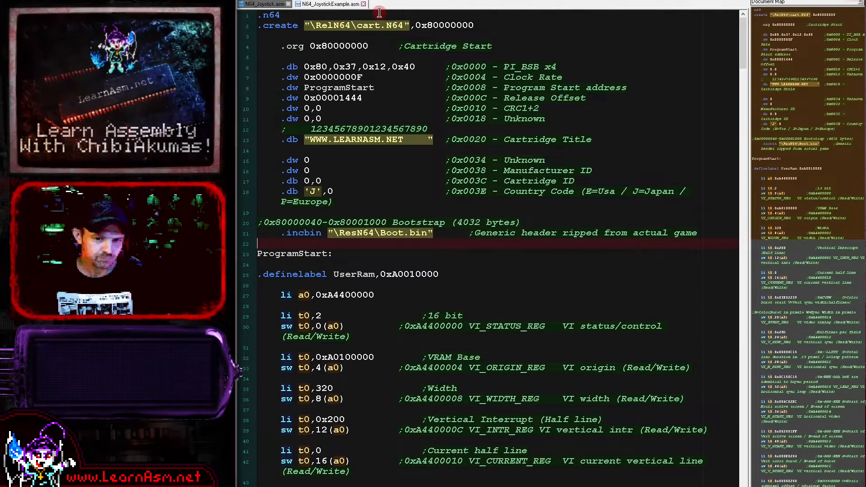
Scroll down to the BasicMacros include and the SI register comment block
scroll("down", 3)
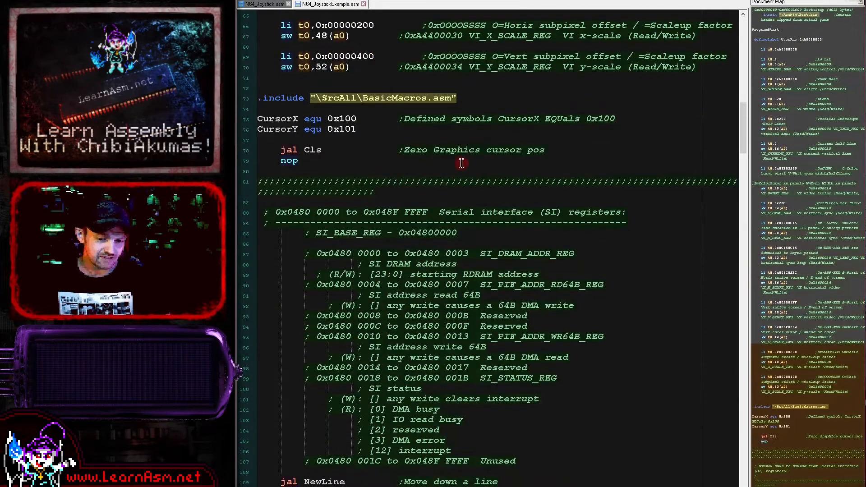
Scroll down to the ;Init Pif and ;Init Joypad for read sections
scroll("down", 3)
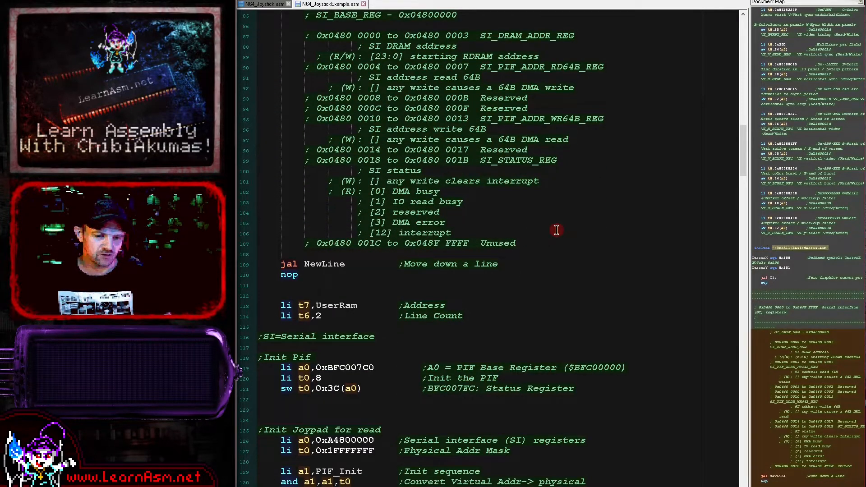
mouse_move(431, 309)
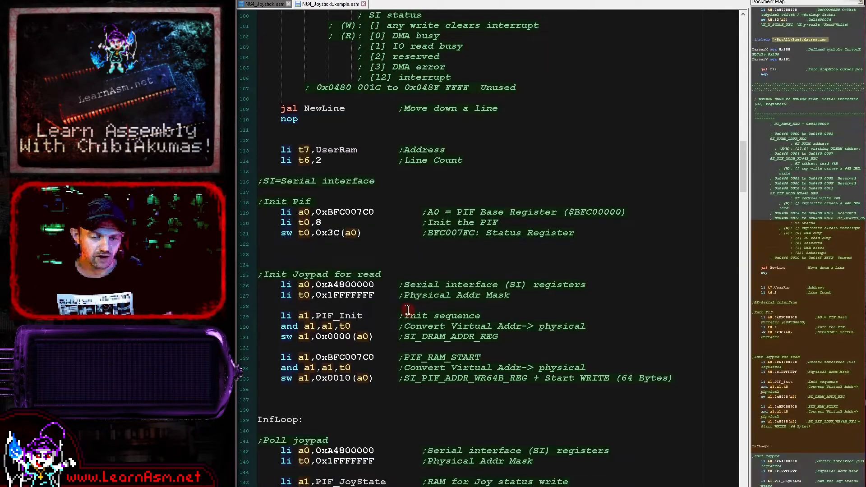
Scroll the file to show the ProgramStart section with the VI register writes
scroll("down", 3)
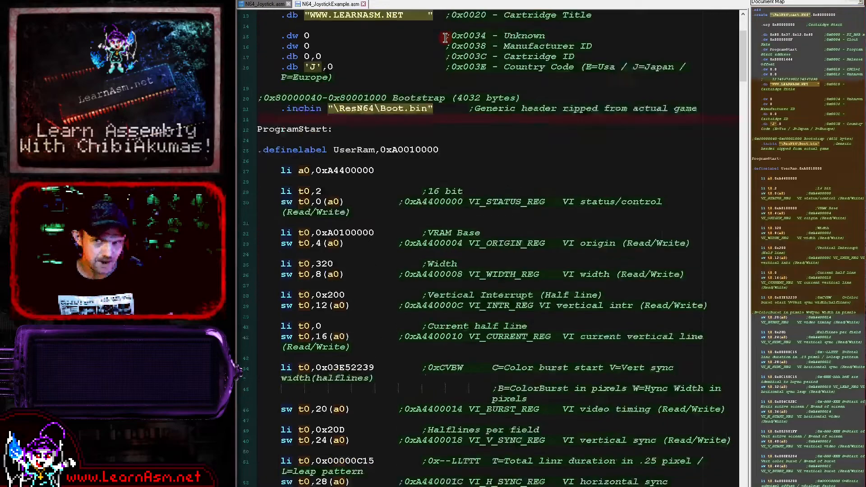
Scroll past the SI register notes to ;Init Joypad for read and the InfLoop label
scroll("down", 3)
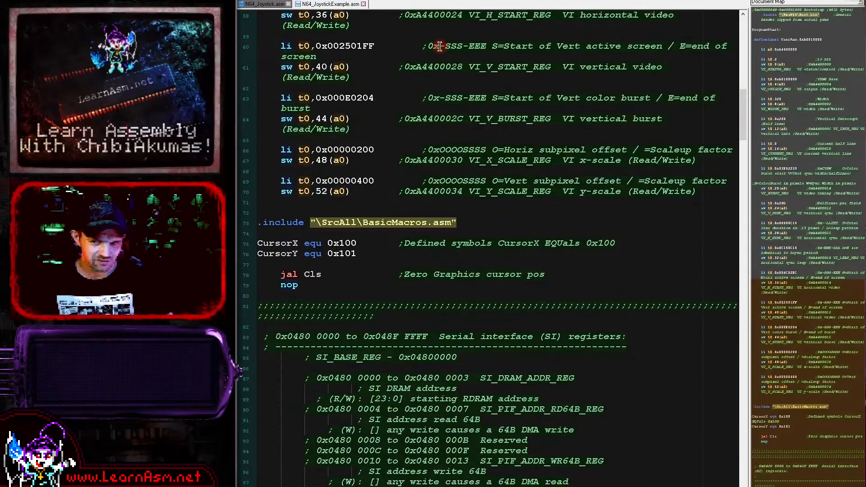
scroll("down", 3)
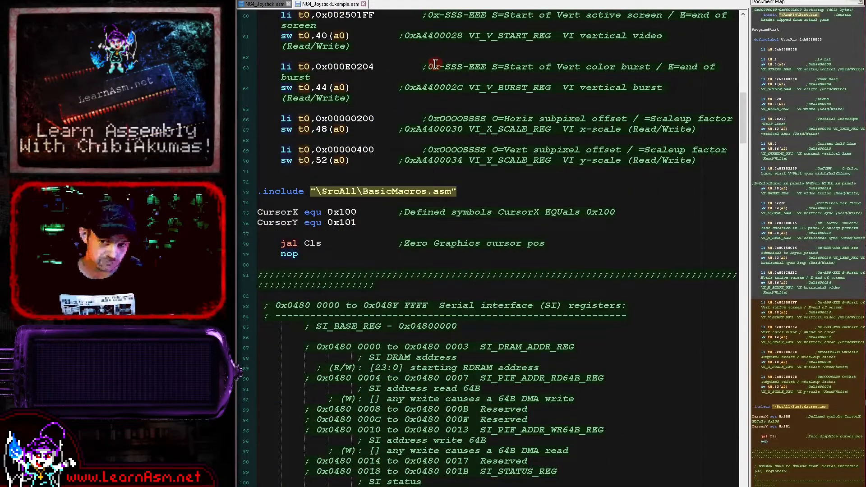
scroll("down", 3)
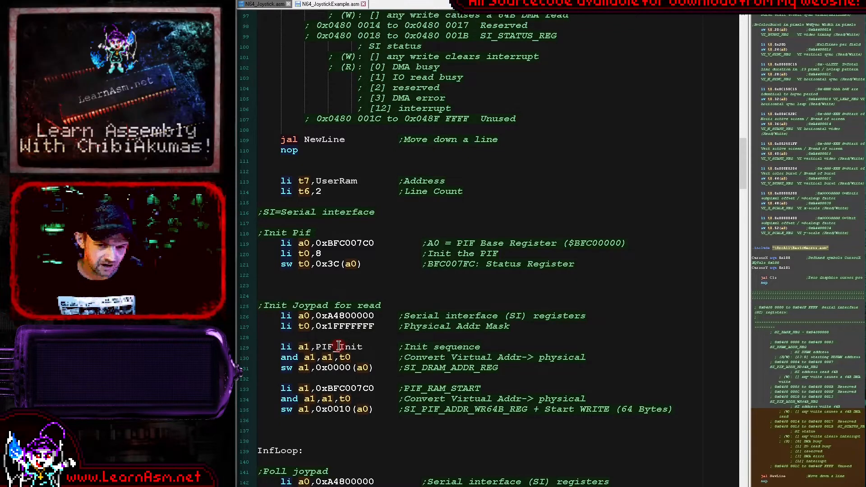
left_click(346, 326)
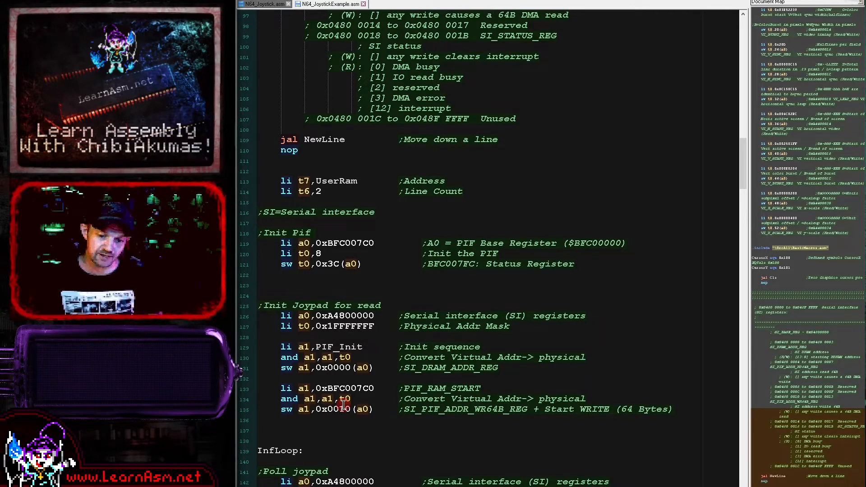
Scroll down to the InfLoop joypad polling code that sets up the serial interface read
scroll("down", 3)
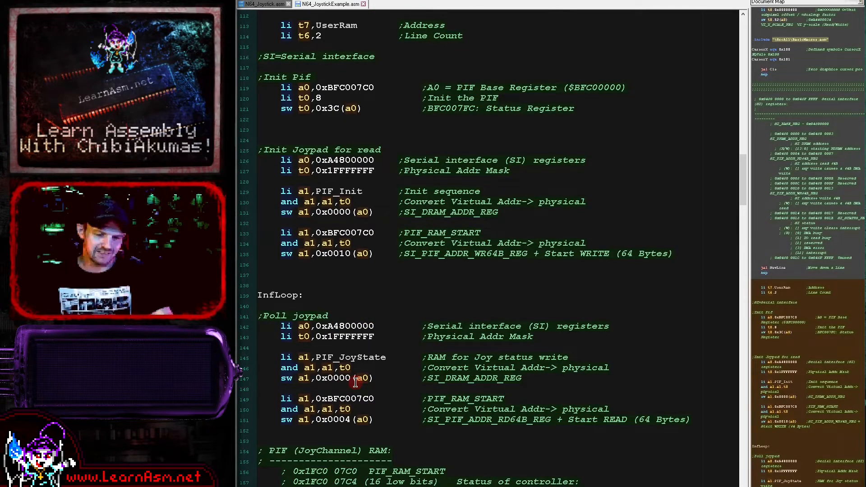
Scroll down to the PIF (JoyChannel) RAM button-bit comments and the MemDump loop
scroll("down", 3)
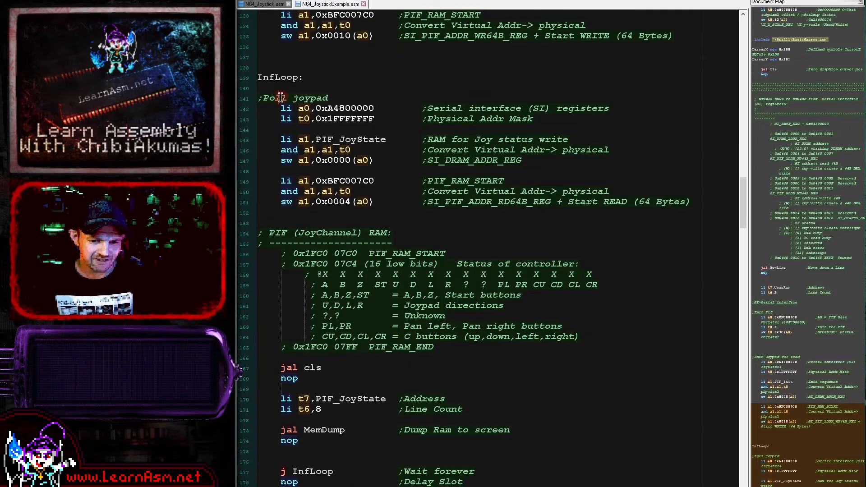
scroll("down", 3)
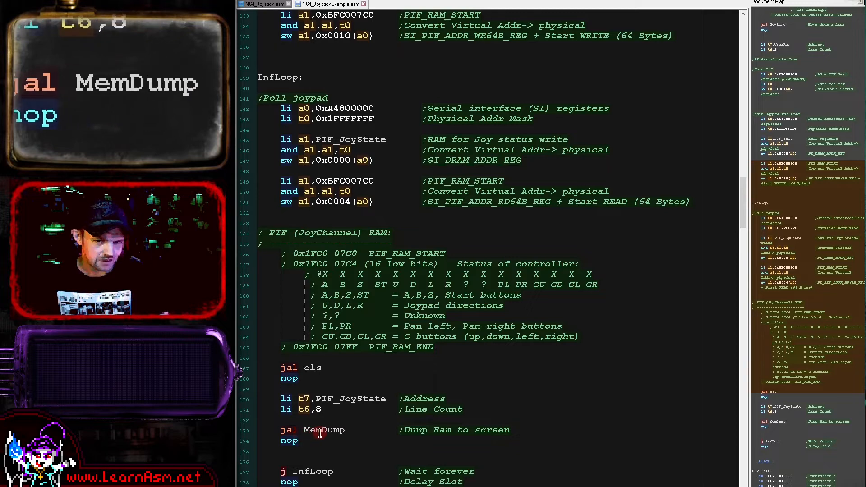
scroll("down", 3)
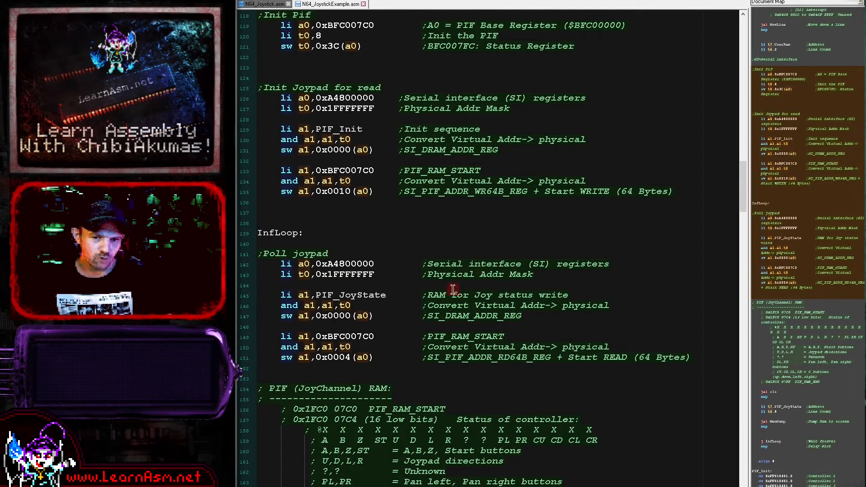
mouse_move(512, 97)
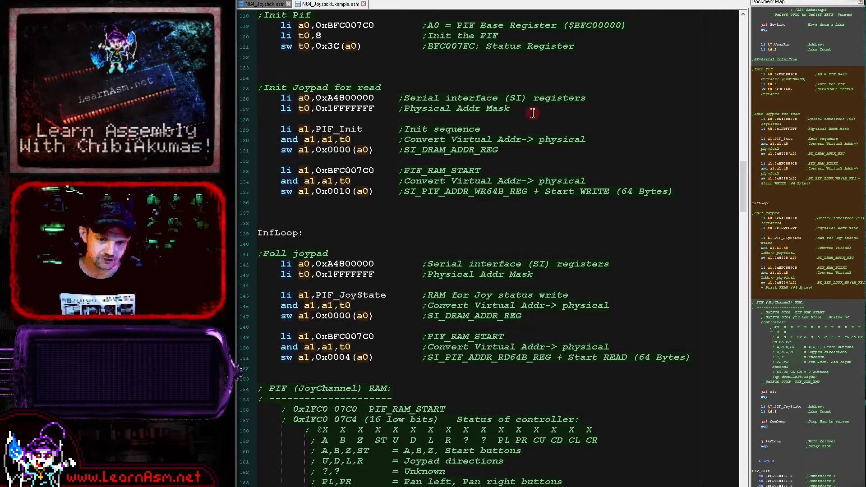
key("f6")
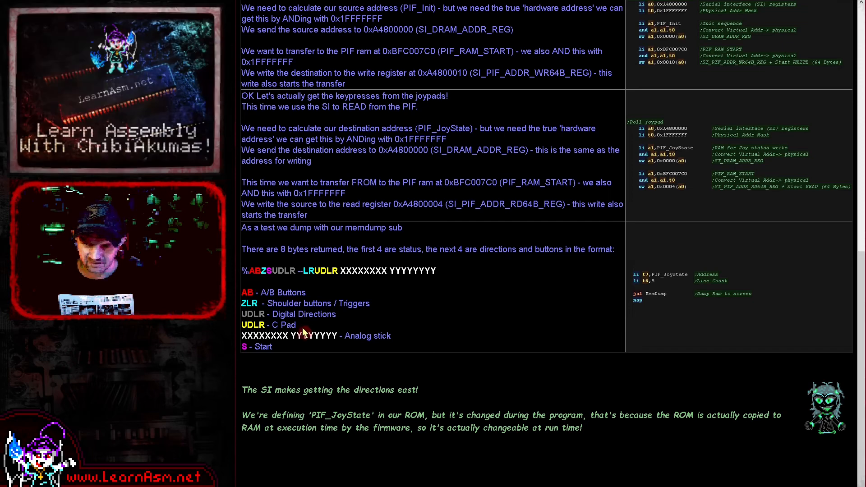
mouse_move(304, 304)
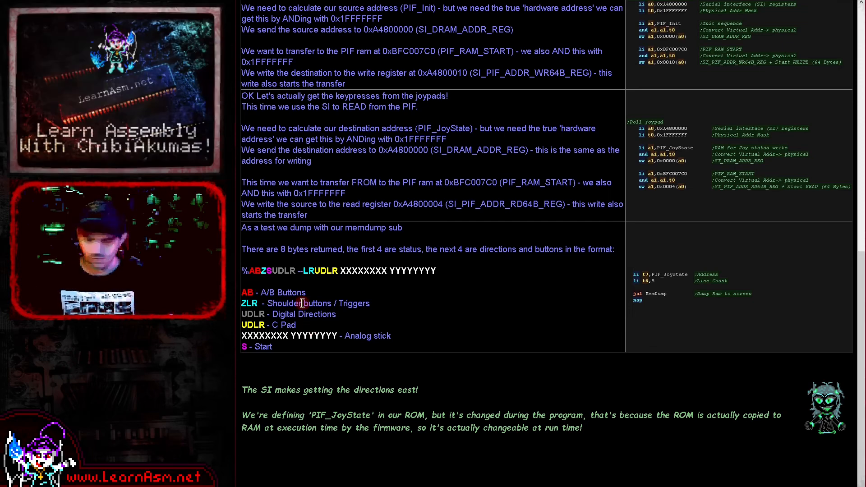